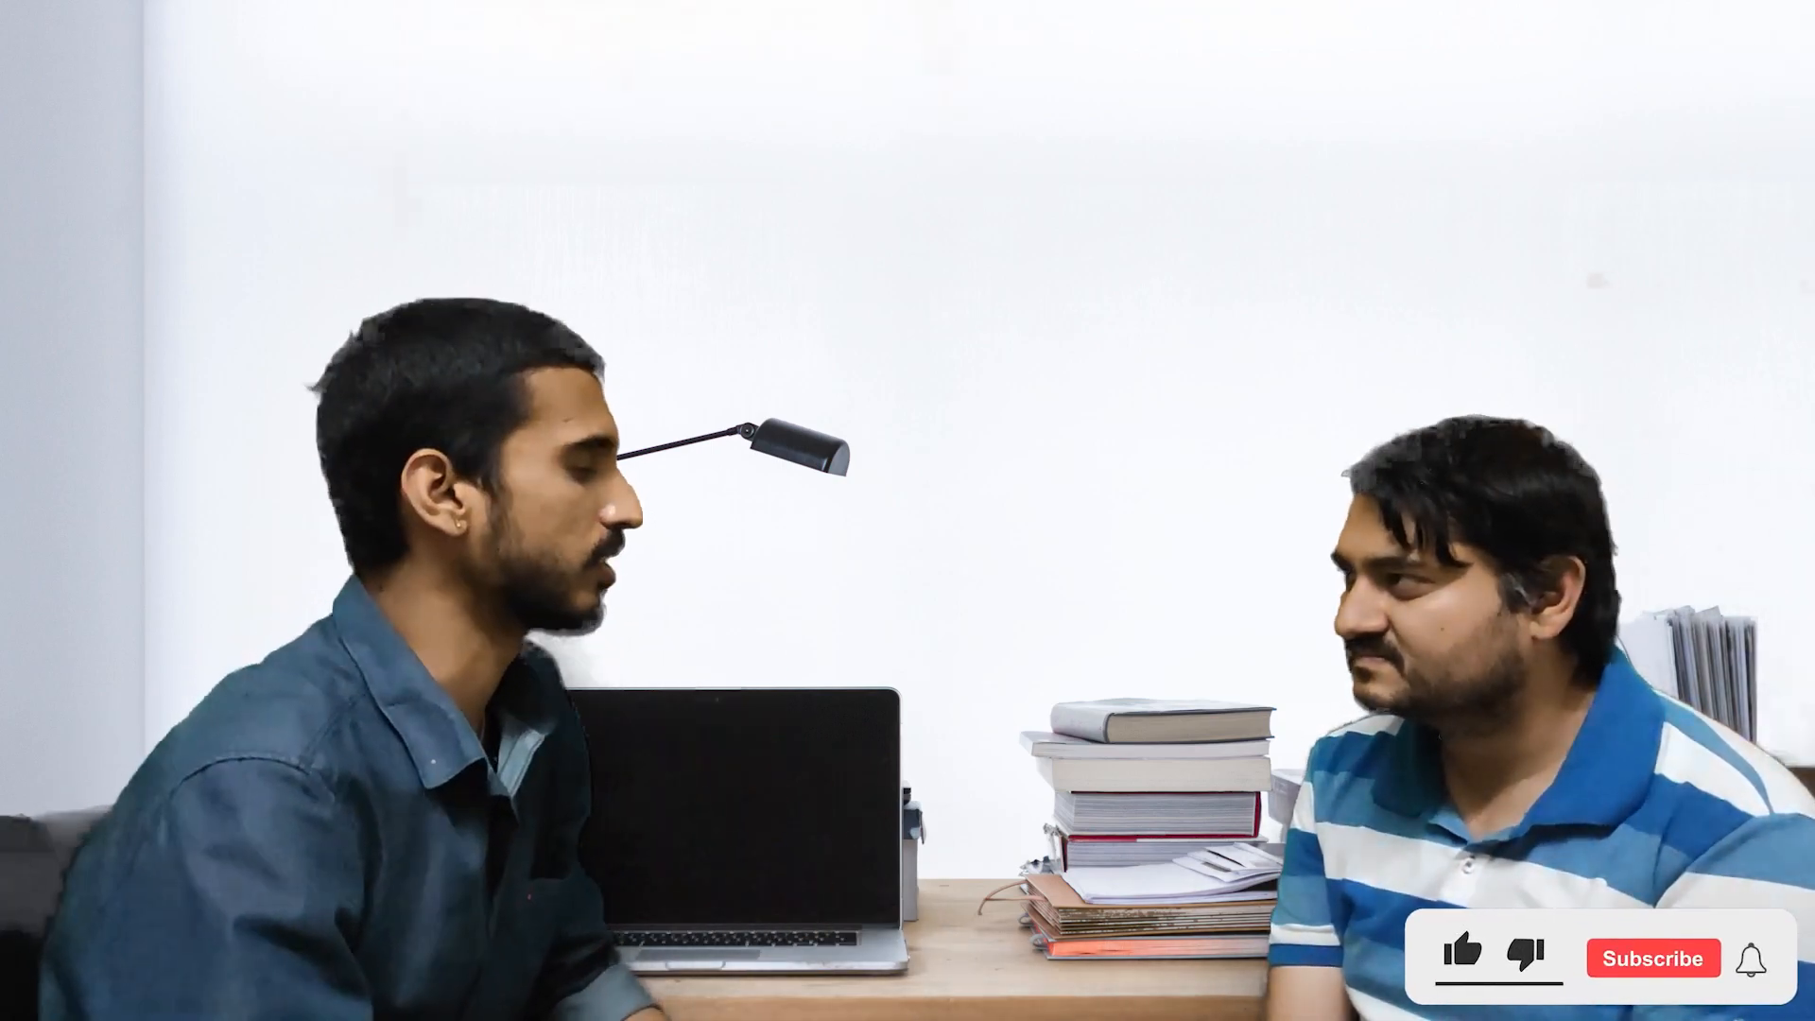
pyautogui.click(1461, 956)
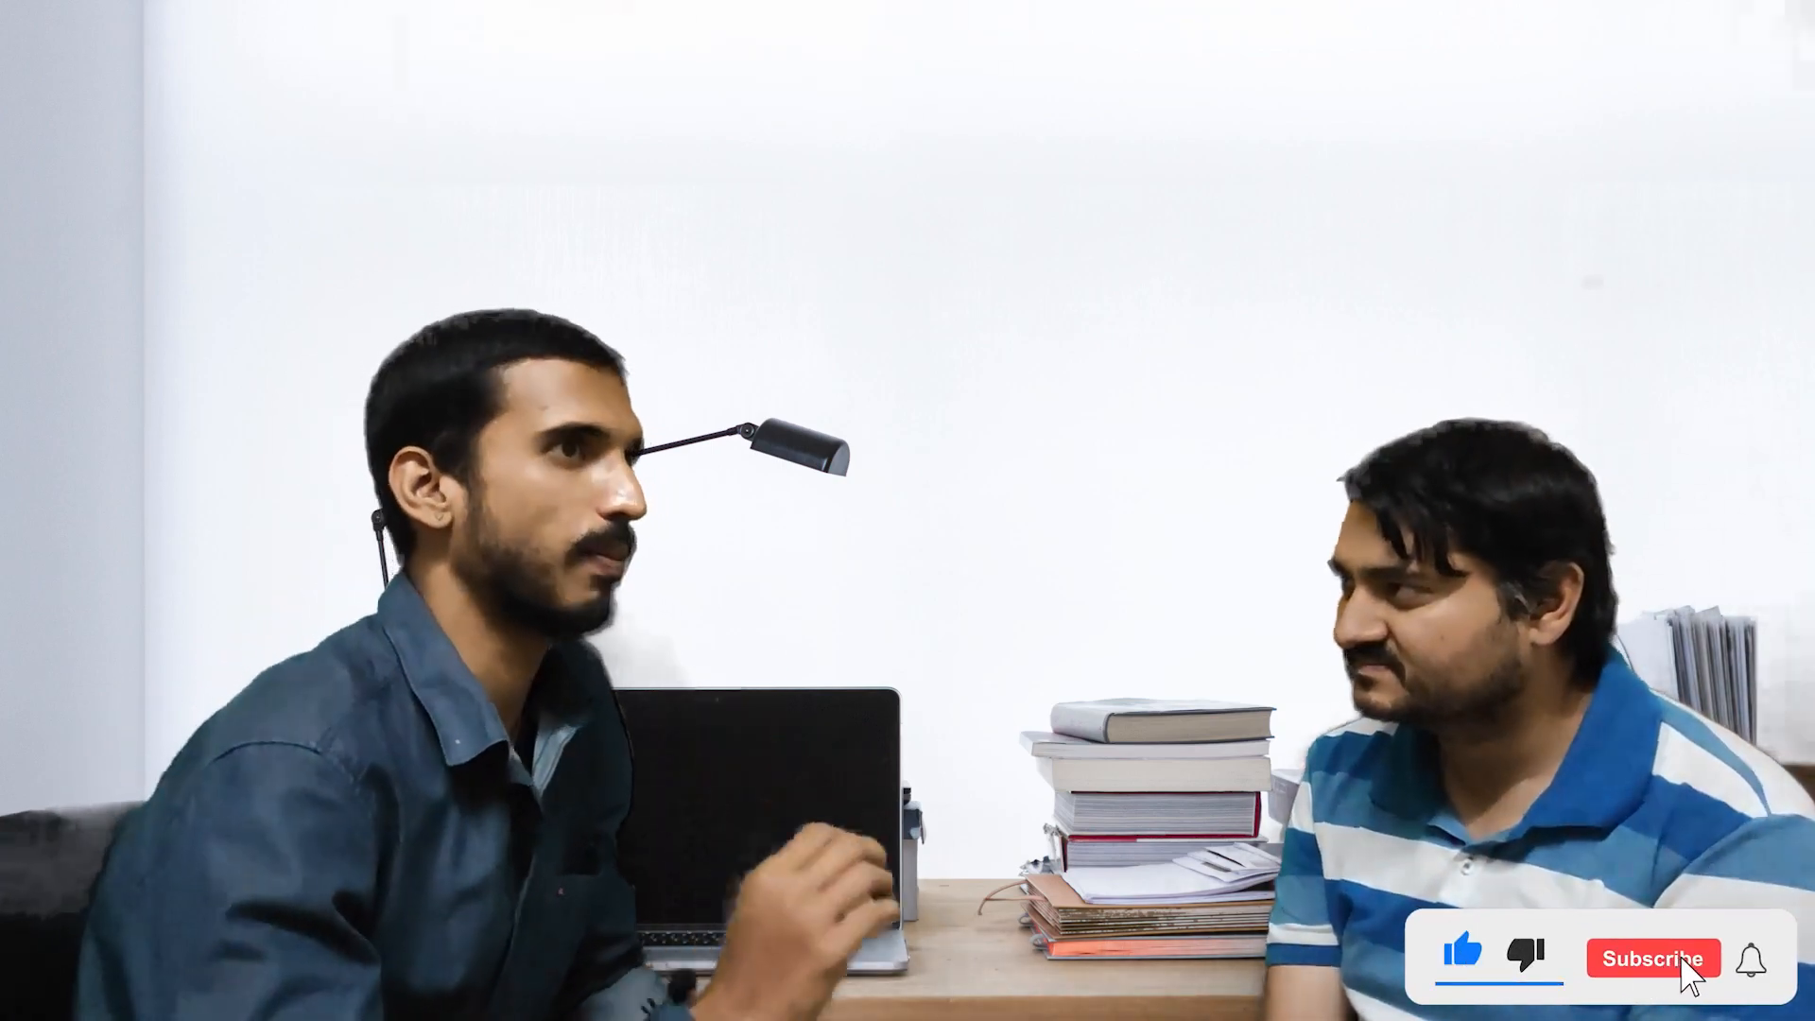
pyautogui.click(1652, 958)
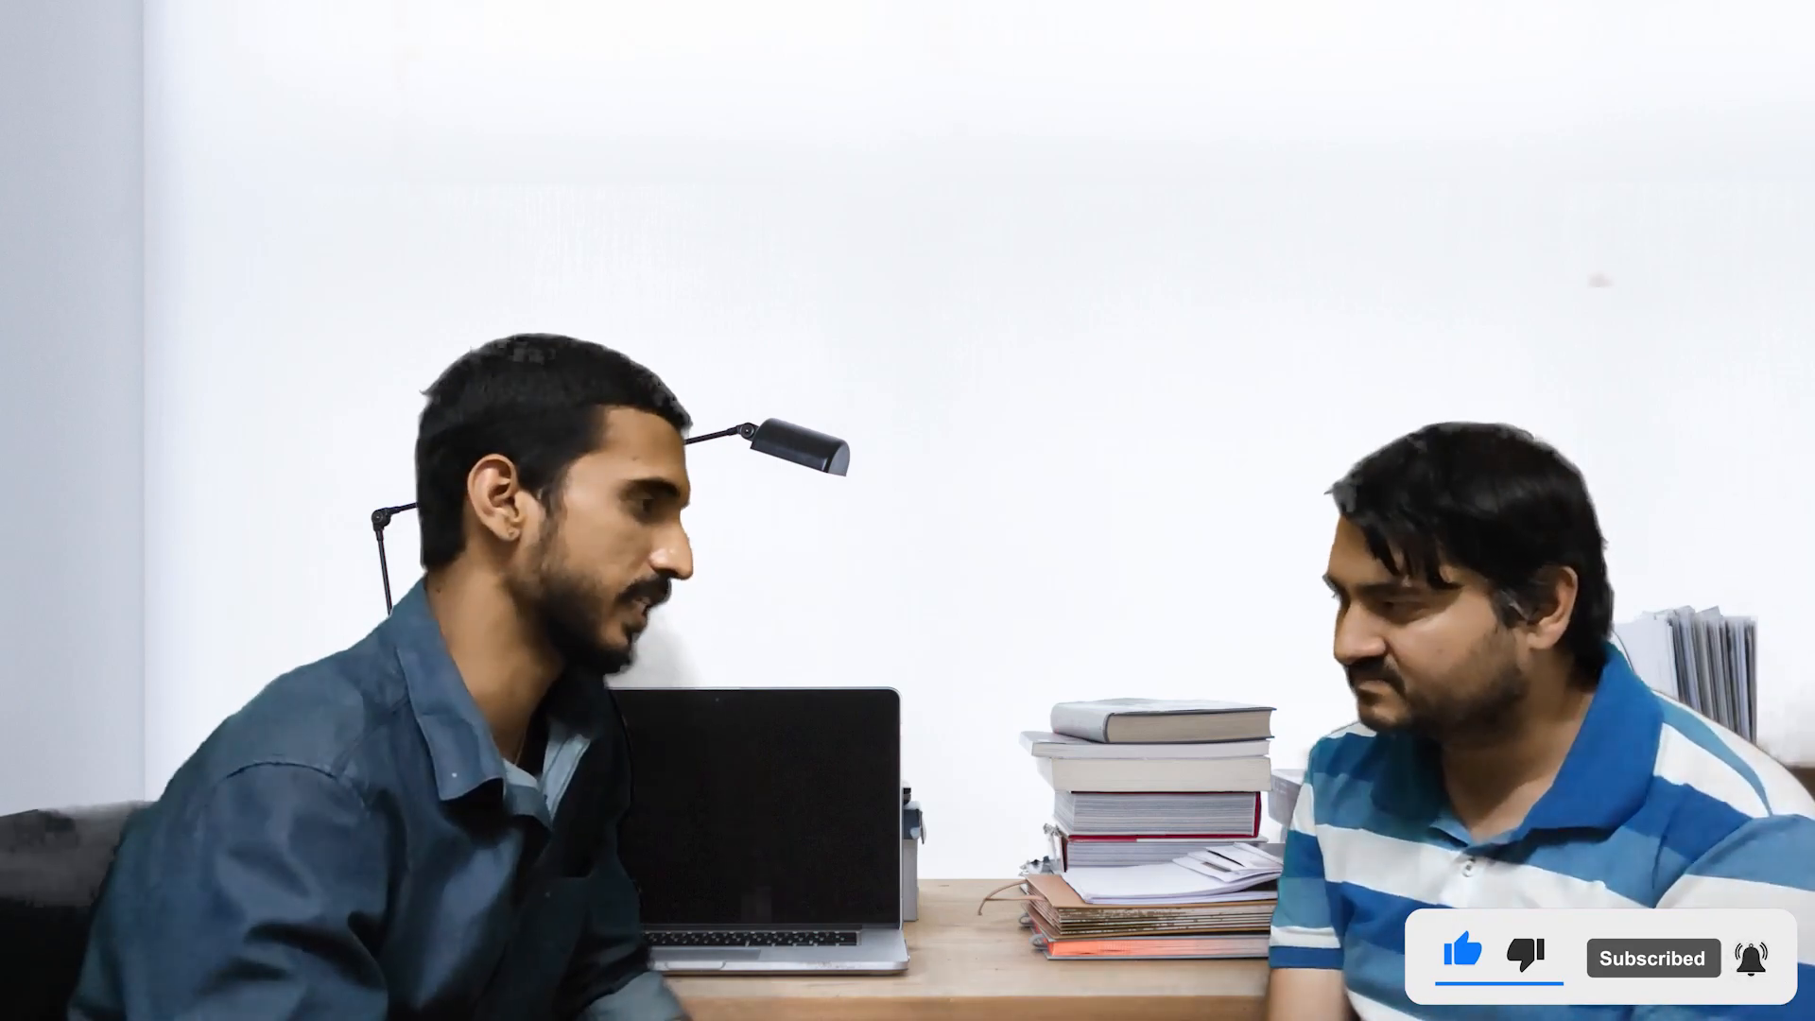